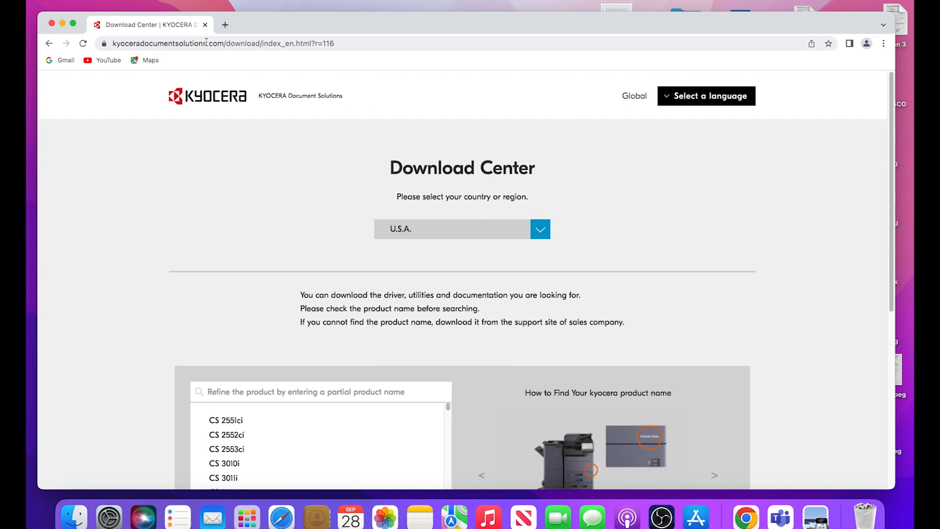
mouse_move(433, 231)
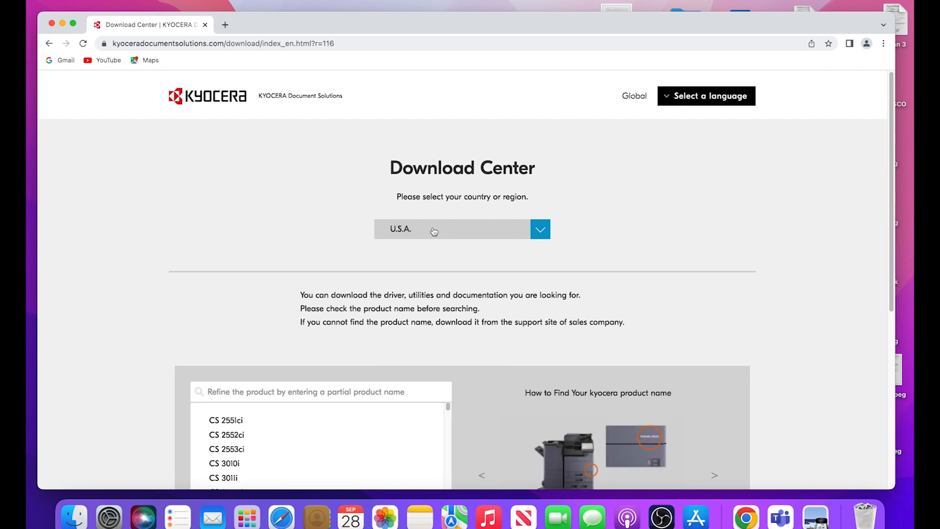
mouse_move(421, 236)
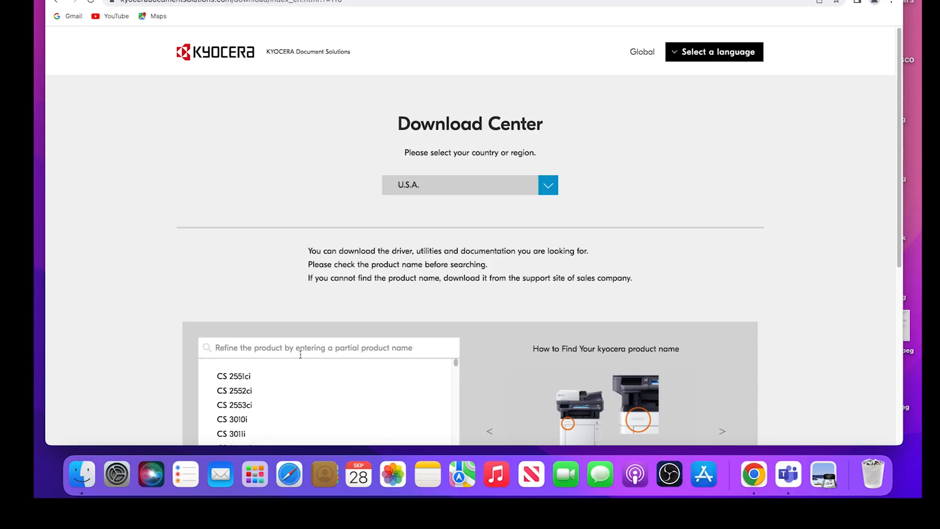
- Search for PA6000 and open the ECOSYS PA6000x product download page
type("PA6000")
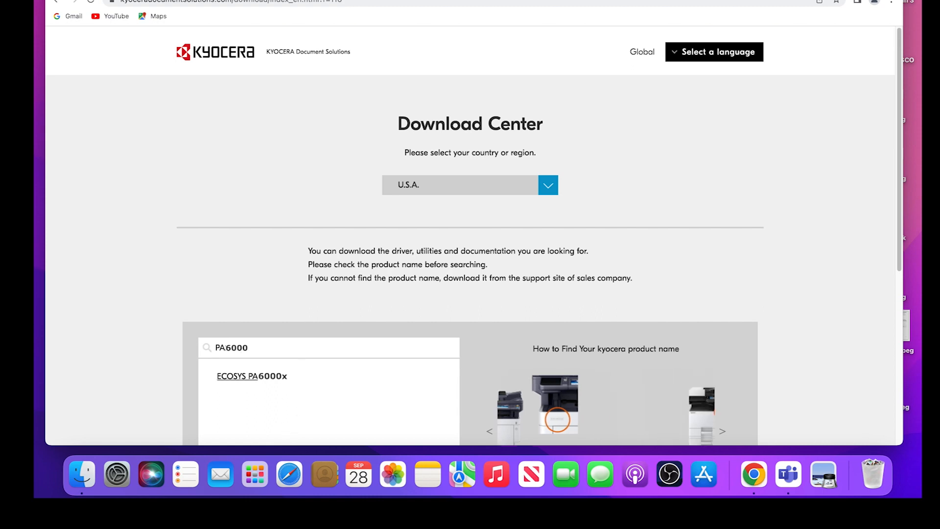
left_click(252, 376)
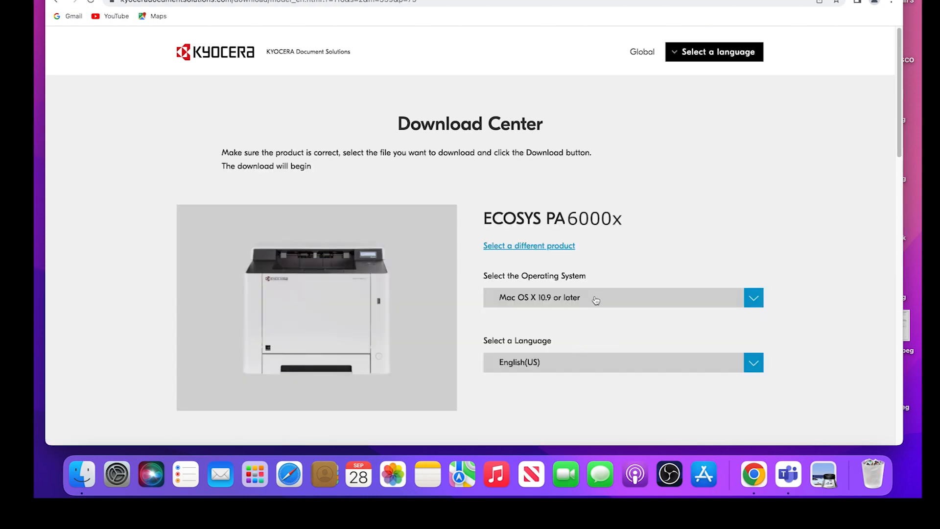
mouse_move(514, 306)
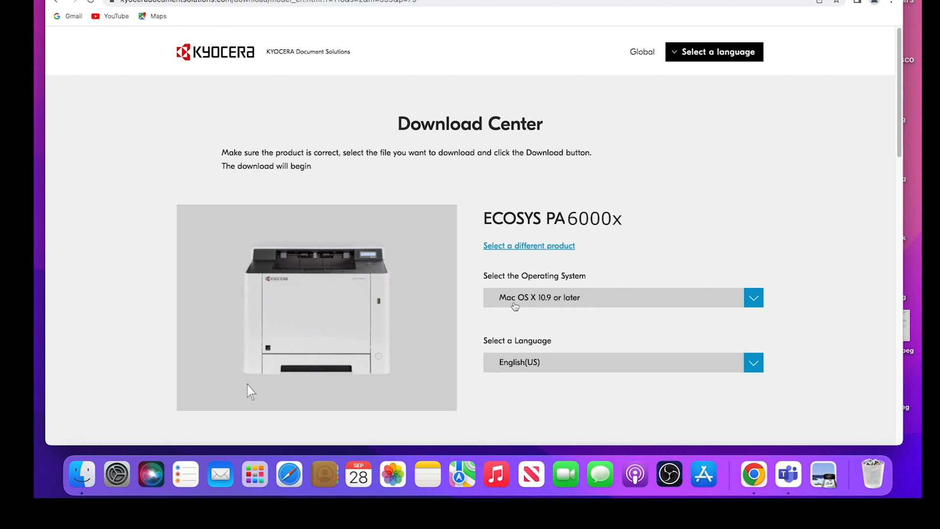
mouse_move(857, 167)
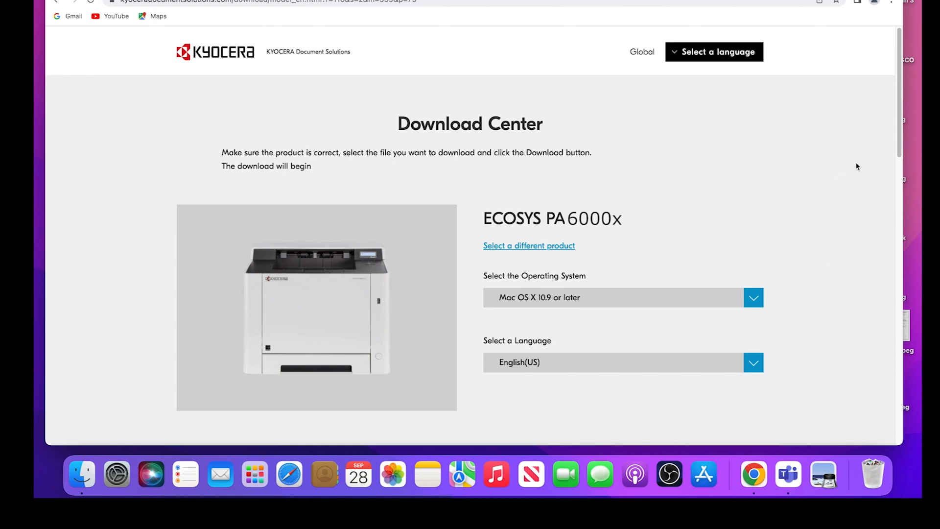
- Scroll to the Download section listing the recommended Mac Printer Driver (10.9 and up), version 5.4.0711
scroll("down", 3)
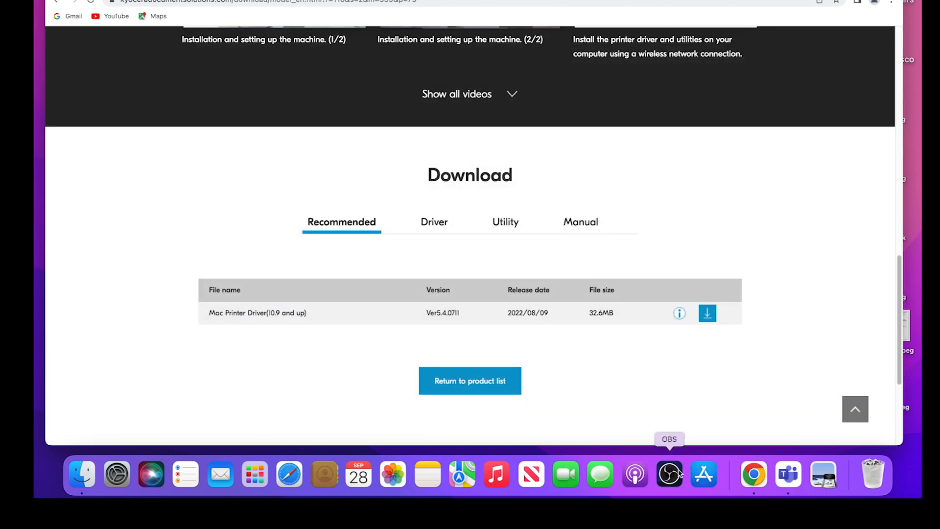
mouse_move(310, 321)
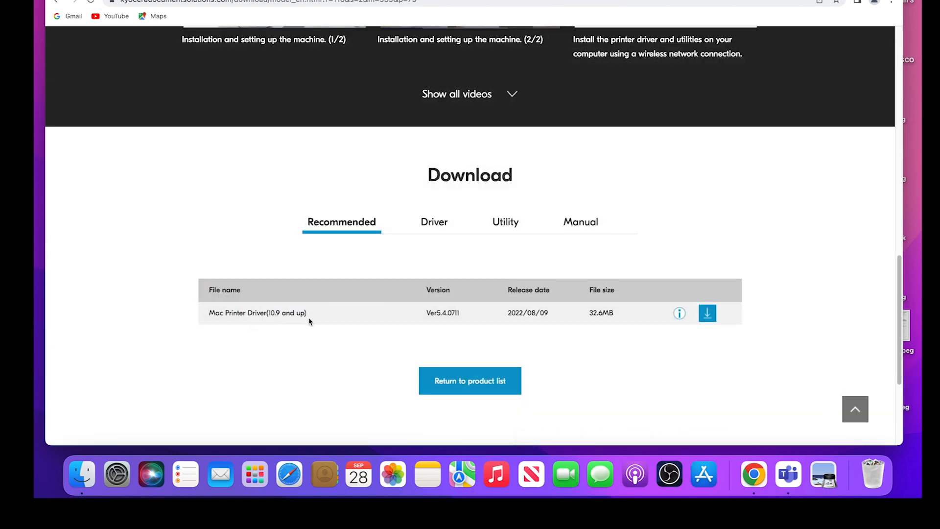
- Download the Mac Printer Driver, agreeing to the license so the Mac54_2022.07 zip starts downloading
left_click(707, 312)
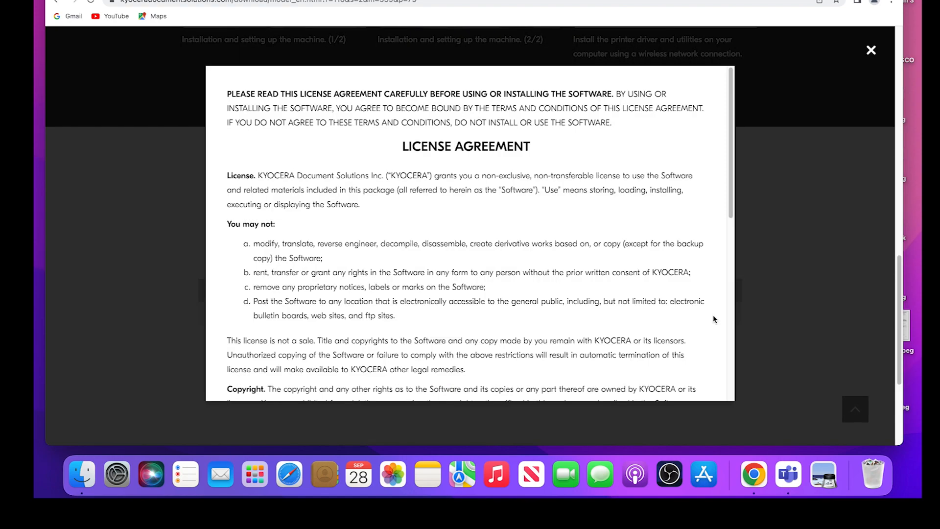
mouse_move(734, 209)
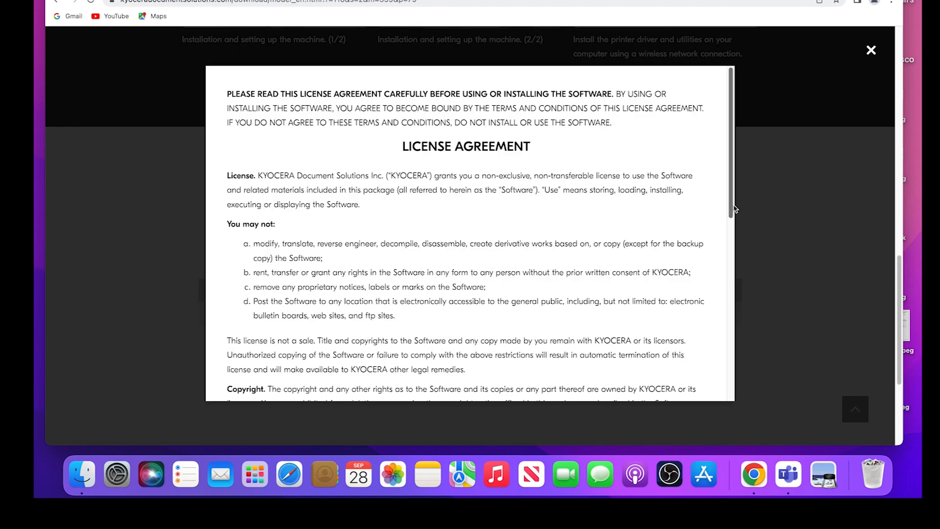
scroll("down", 3)
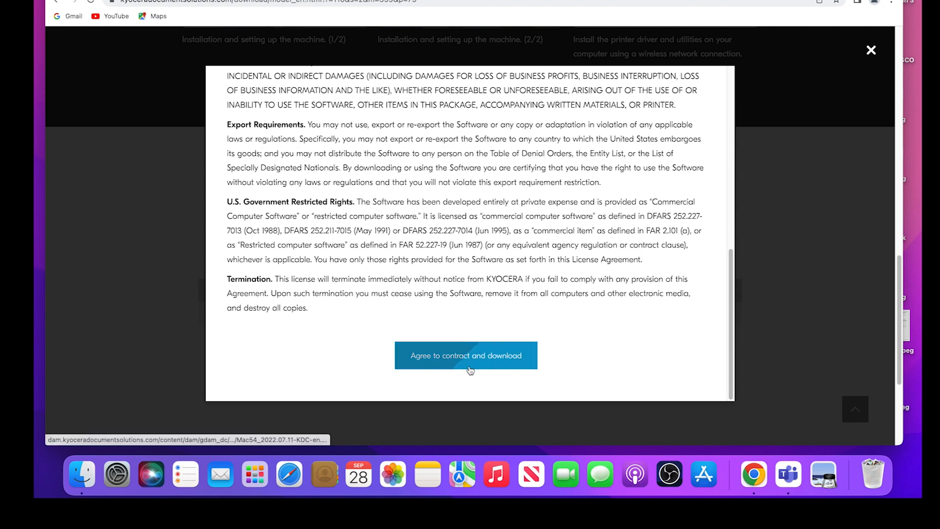
left_click(469, 355)
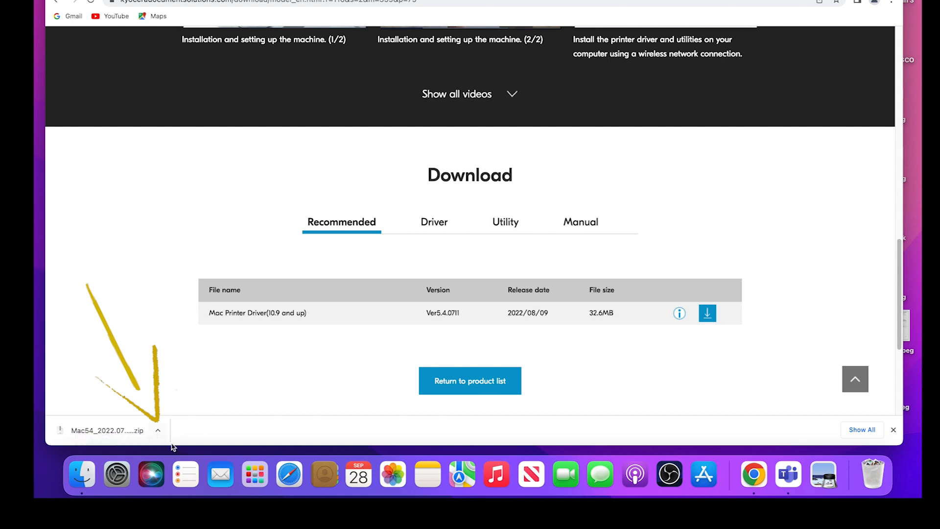
- Open the downloaded zip and the Kyocera OS X 10.9+ disk image, then select its installer package
left_click(157, 431)
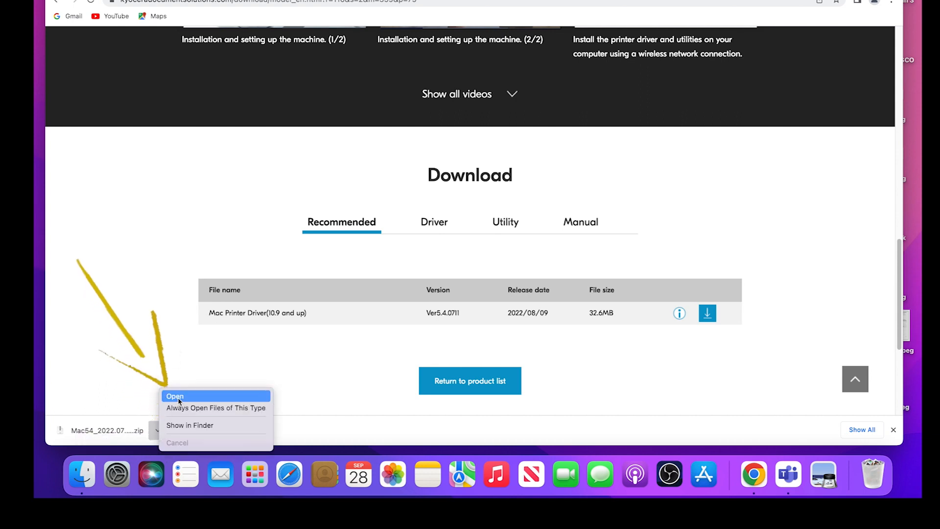
left_click(174, 396)
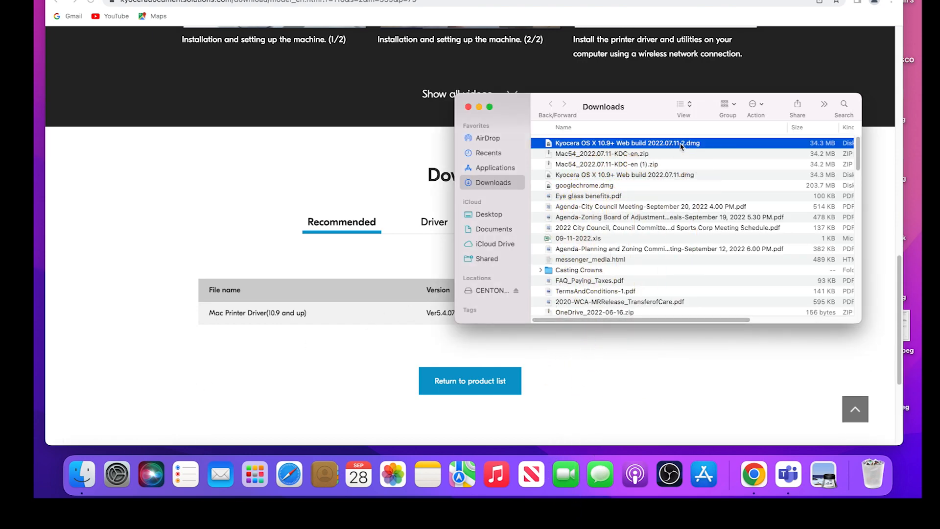
double_click(623, 143)
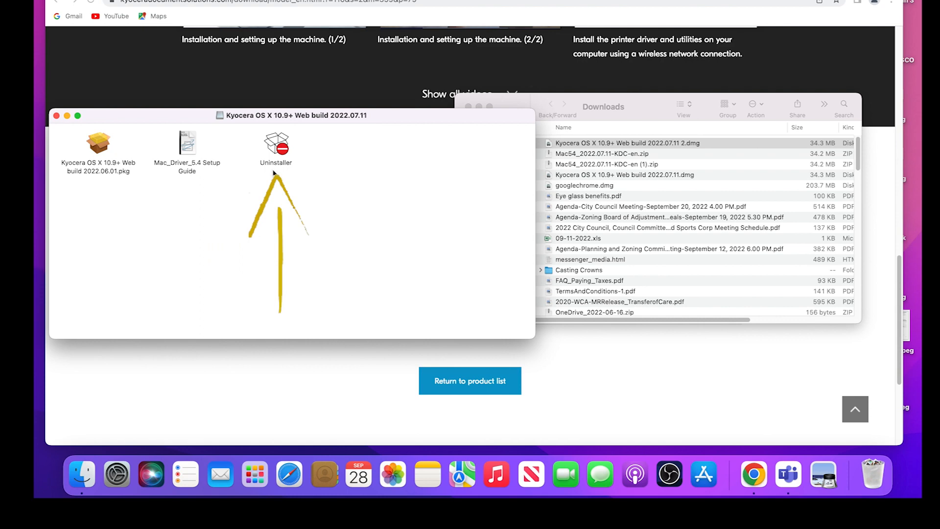
left_click(98, 143)
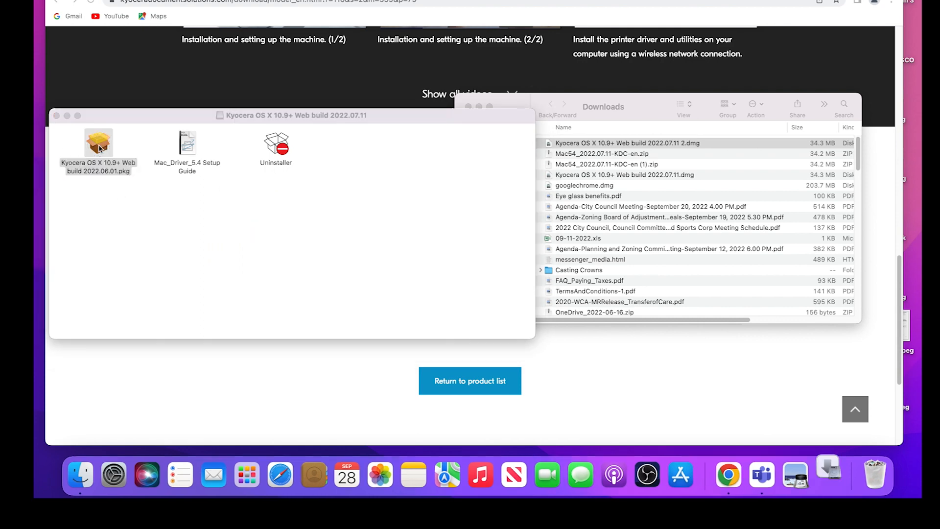
- Launch the Kyocera installer and agree to the licence, reaching the 106.3 MB standard install on macosx
double_click(98, 142)
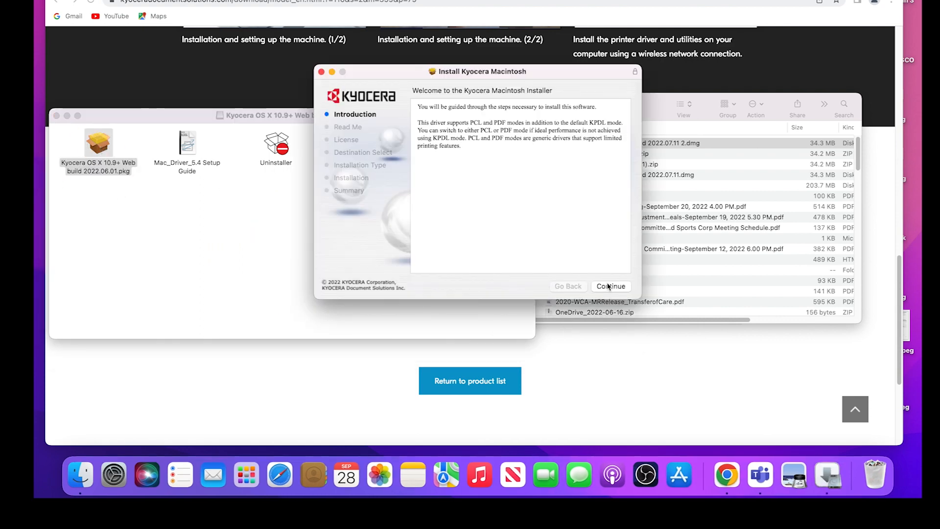
left_click(609, 286)
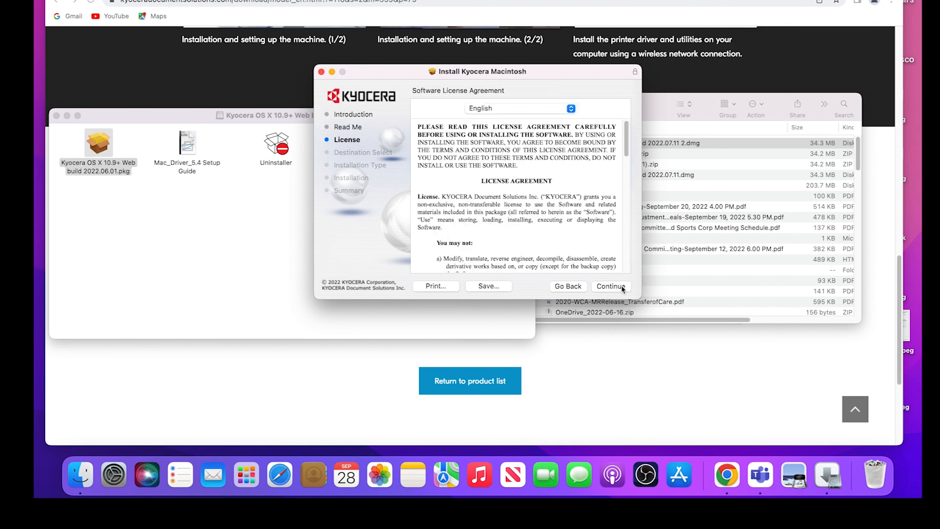
left_click(610, 286)
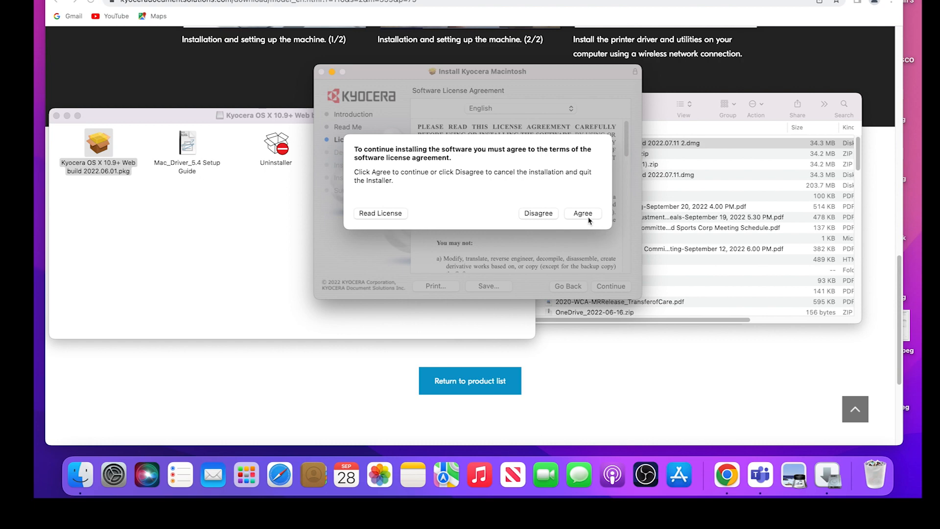
left_click(582, 213)
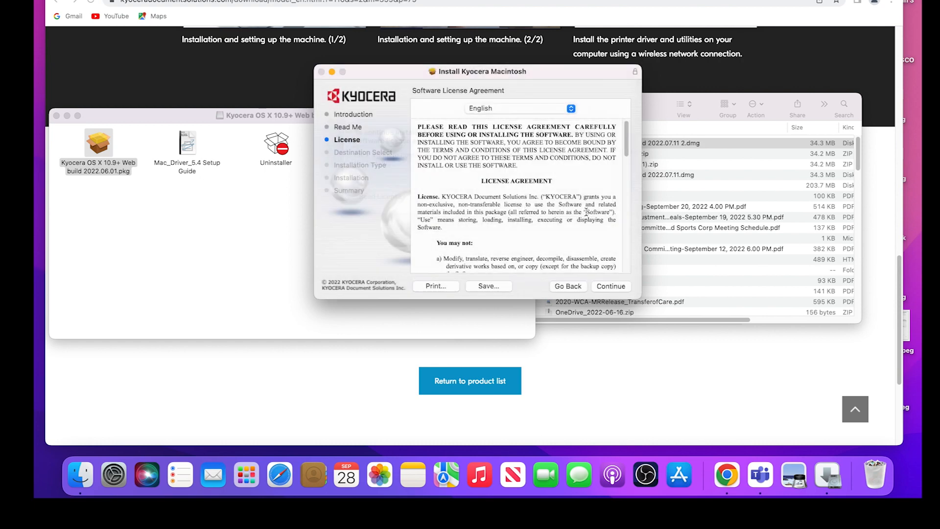
left_click(610, 286)
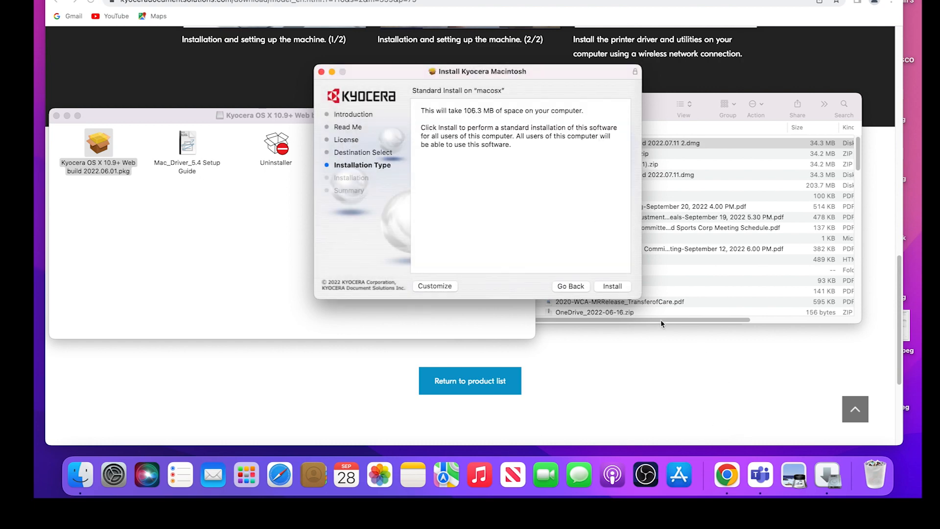
- Run the standard install with the admin password and close the installer once it succeeds
left_click(612, 286)
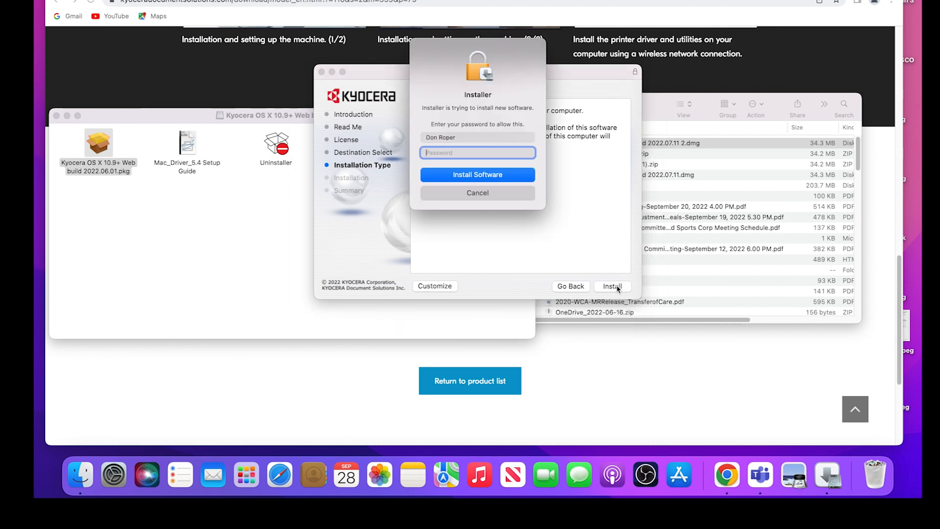
type("password")
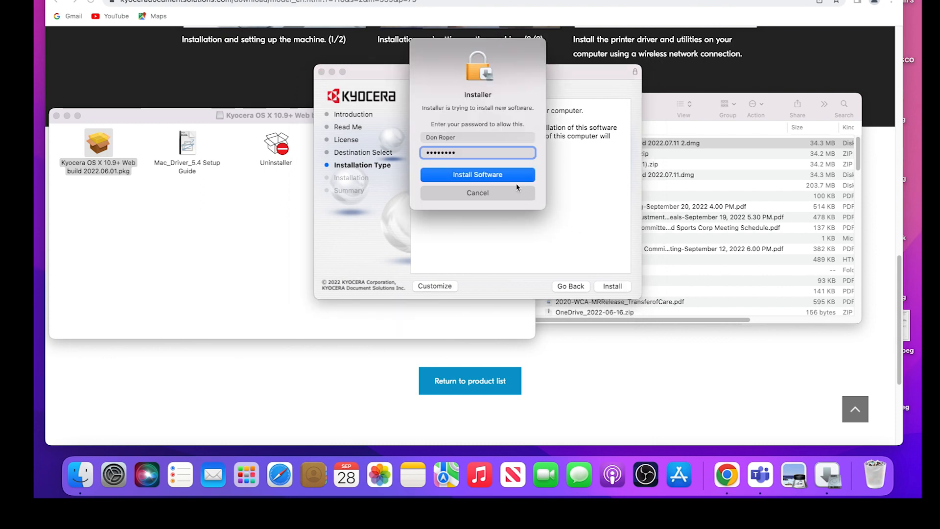
left_click(477, 174)
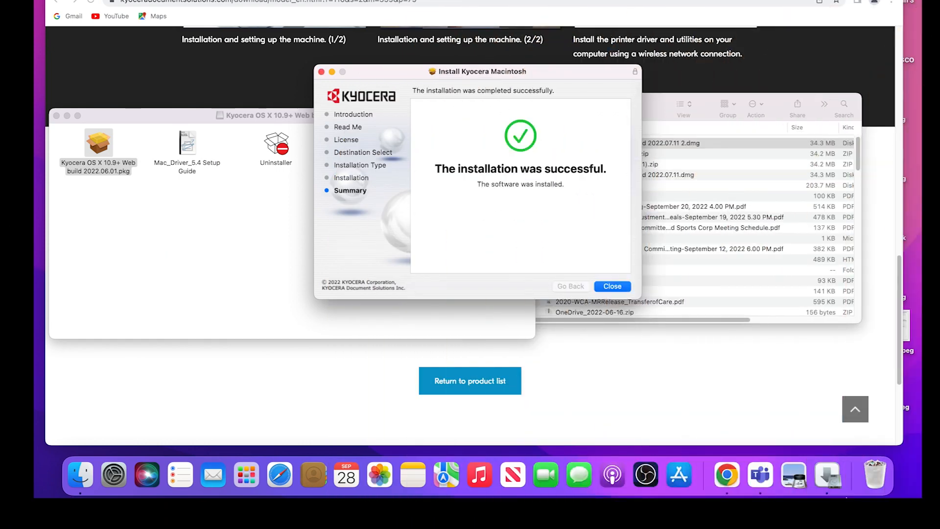
left_click(611, 286)
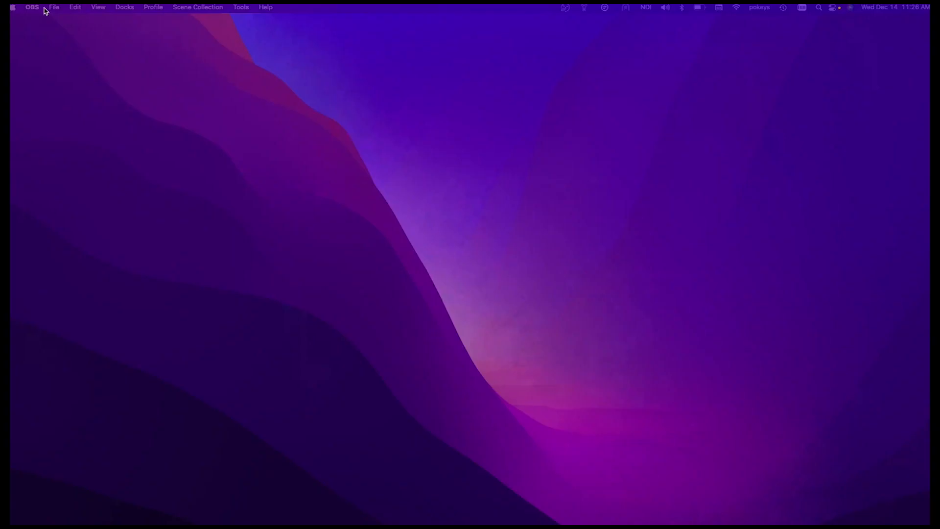
- Open Printers & Scanners from System Preferences, which lists no printers yet
left_click(11, 7)
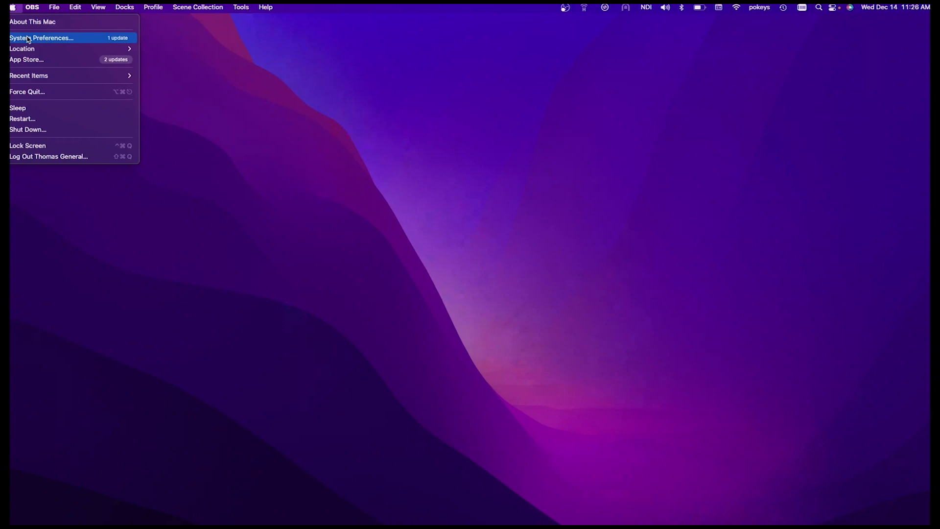
left_click(42, 39)
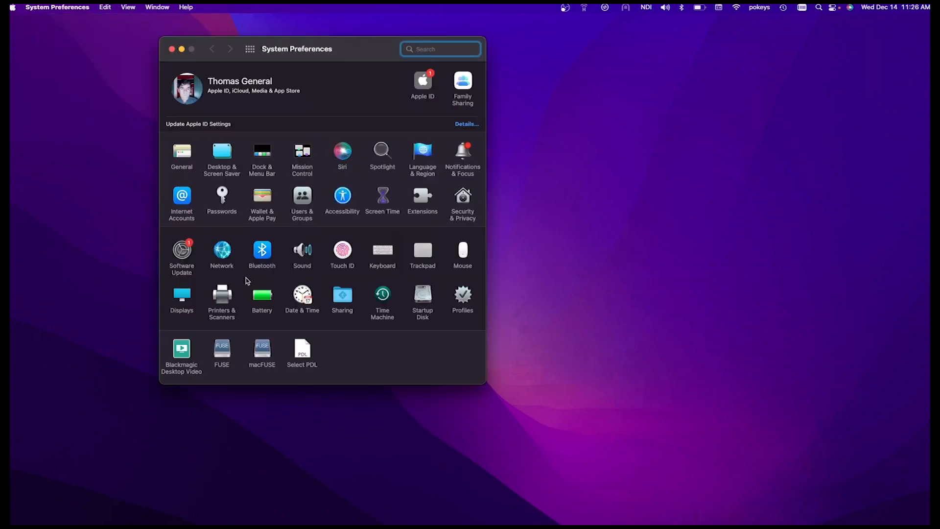
left_click(222, 297)
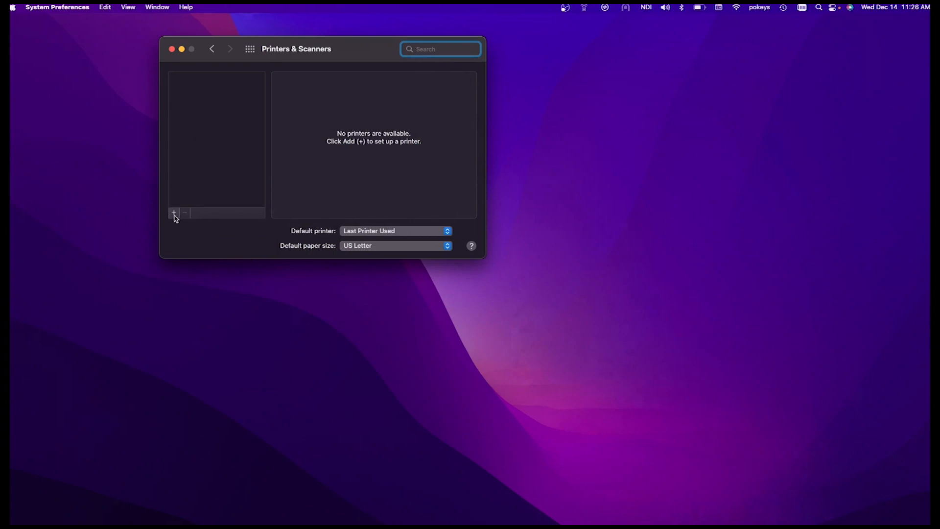
- Start Add Printer for the USB Kyocera ECOSYS PA6000x and show its driver choices
left_click(173, 213)
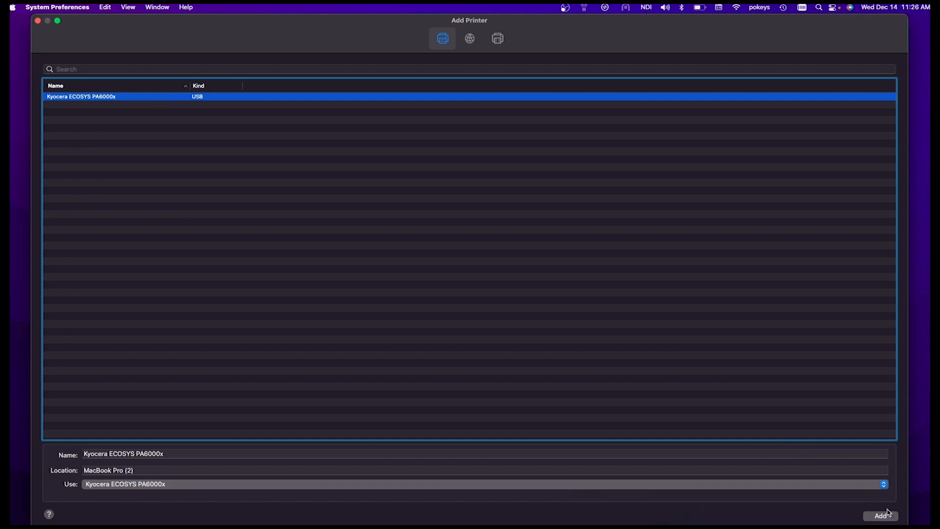
left_click(883, 484)
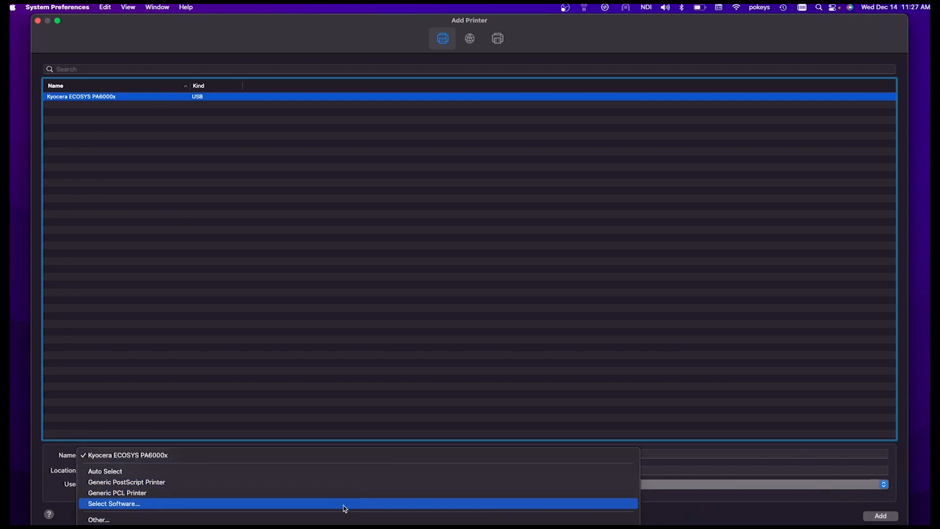
- Add the printer using the manually selected Kyocera ECOSYS PA6000x KPDL driver, filtered by PA600
left_click(113, 503)
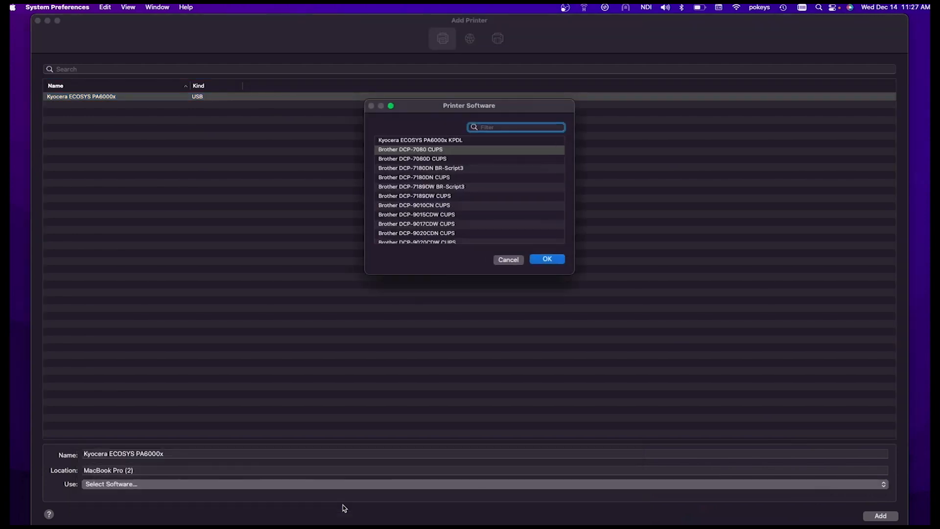
type("PA600")
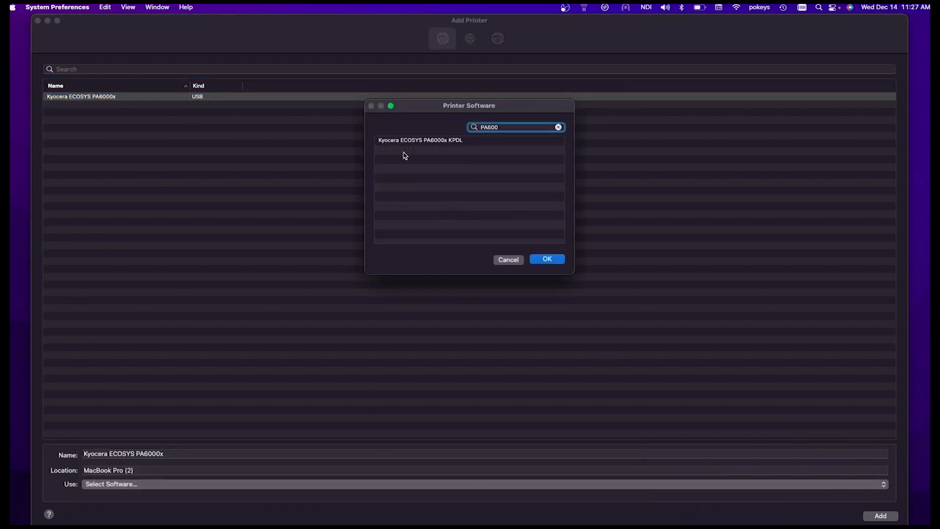
left_click(420, 140)
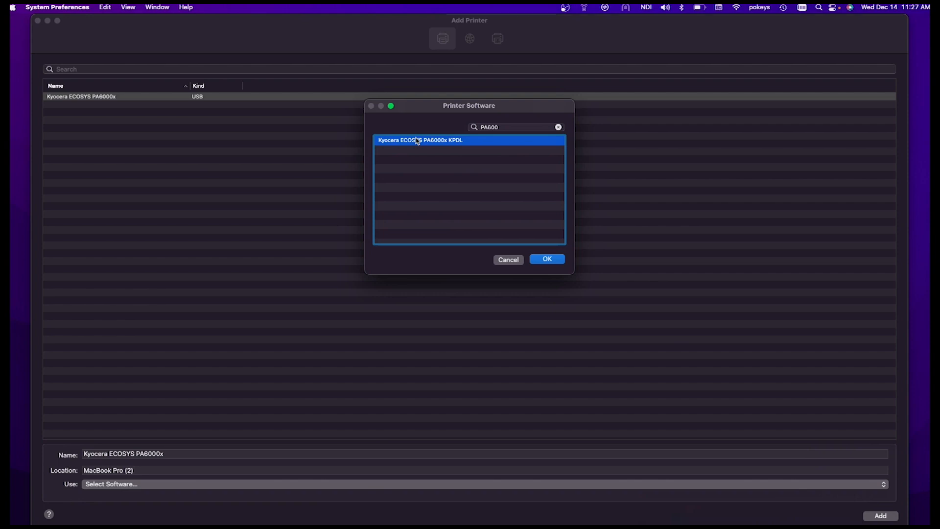
left_click(546, 259)
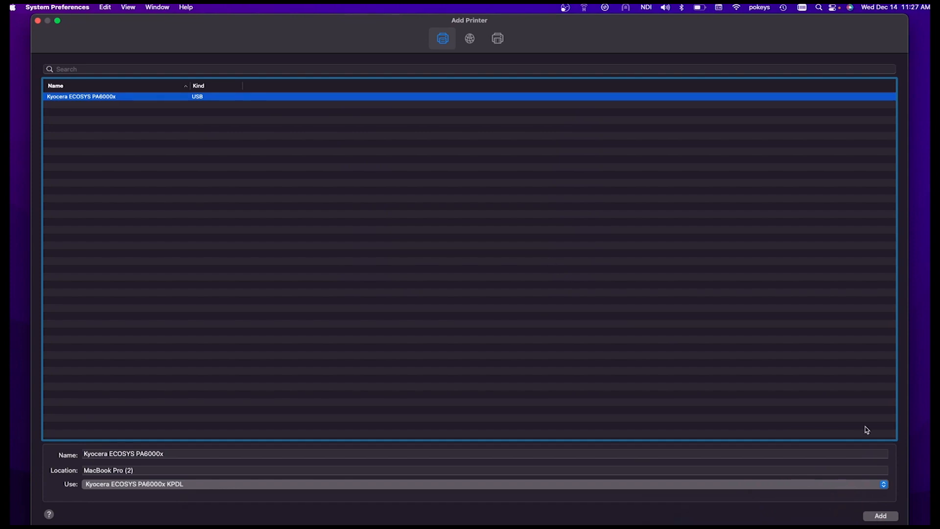
left_click(879, 516)
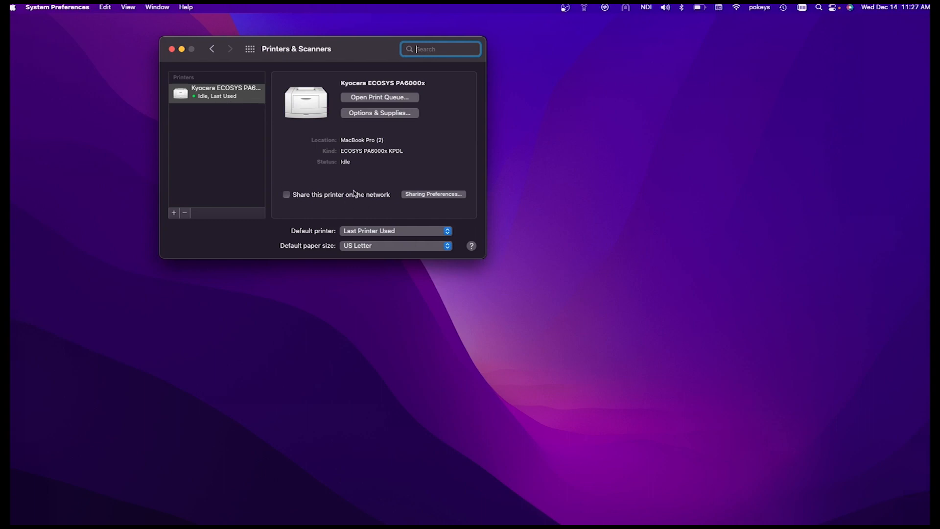
mouse_move(408, 189)
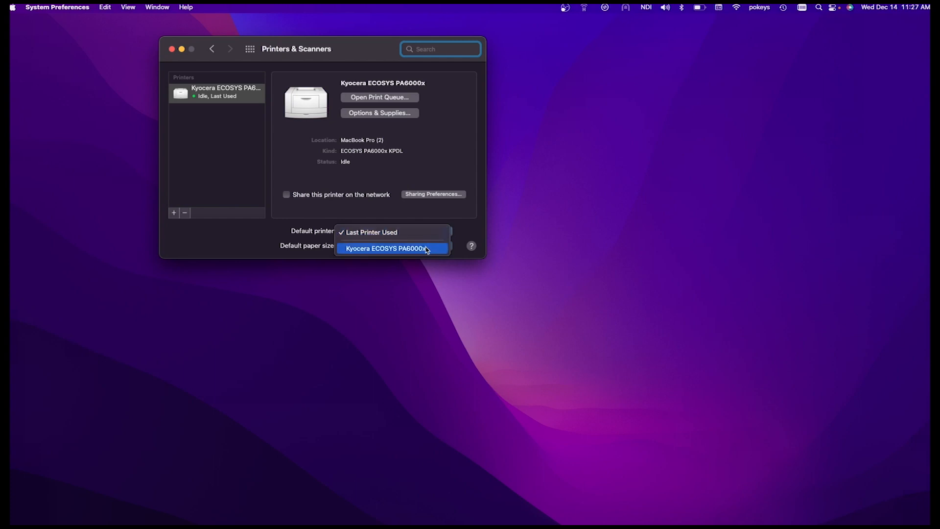
- Make the Kyocera ECOSYS PA6000x the default printer and close System Preferences
left_click(387, 247)
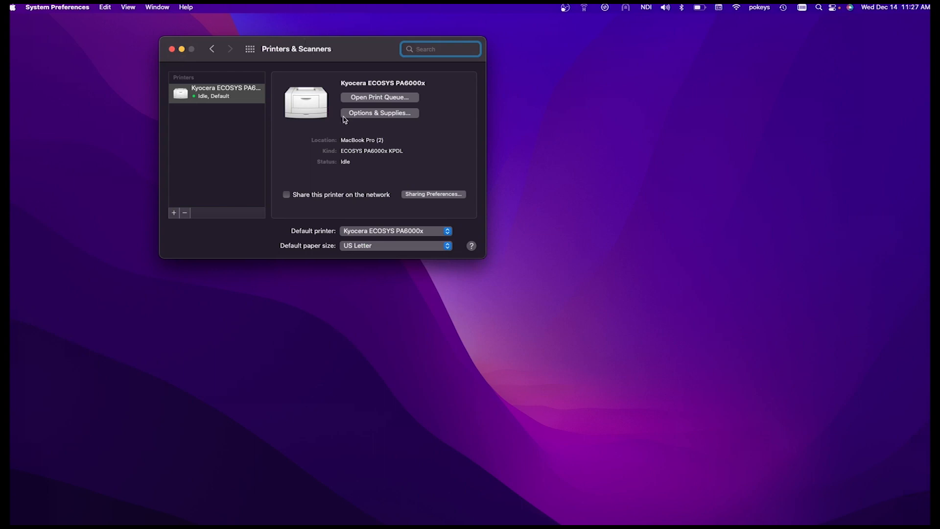
mouse_move(167, 55)
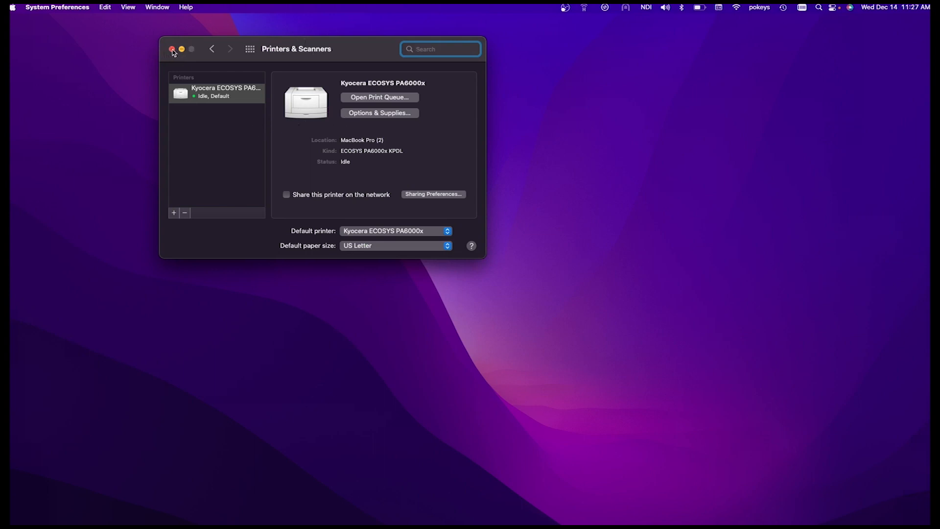
left_click(172, 49)
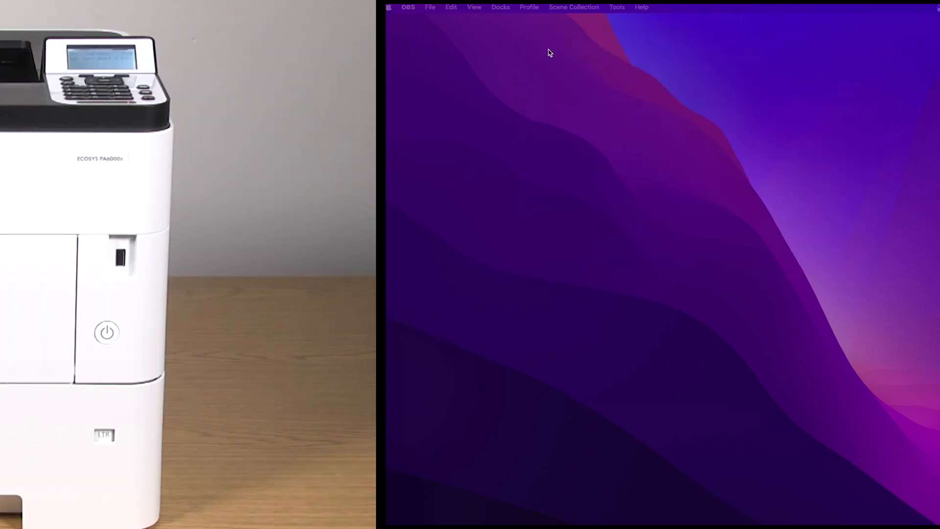